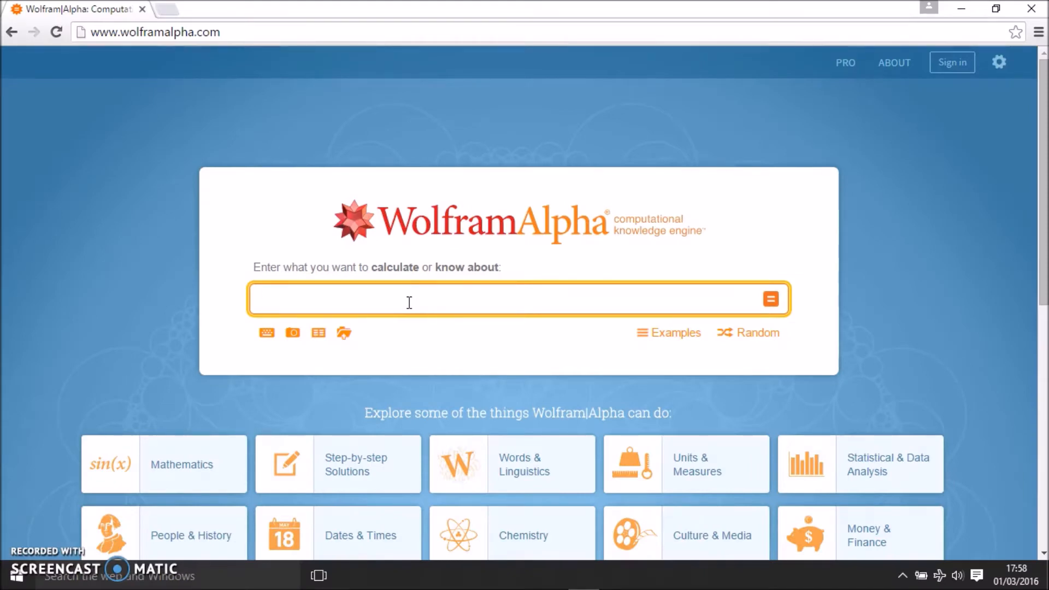
{"action": "mouse_move", "coordinate": [282, 158]}
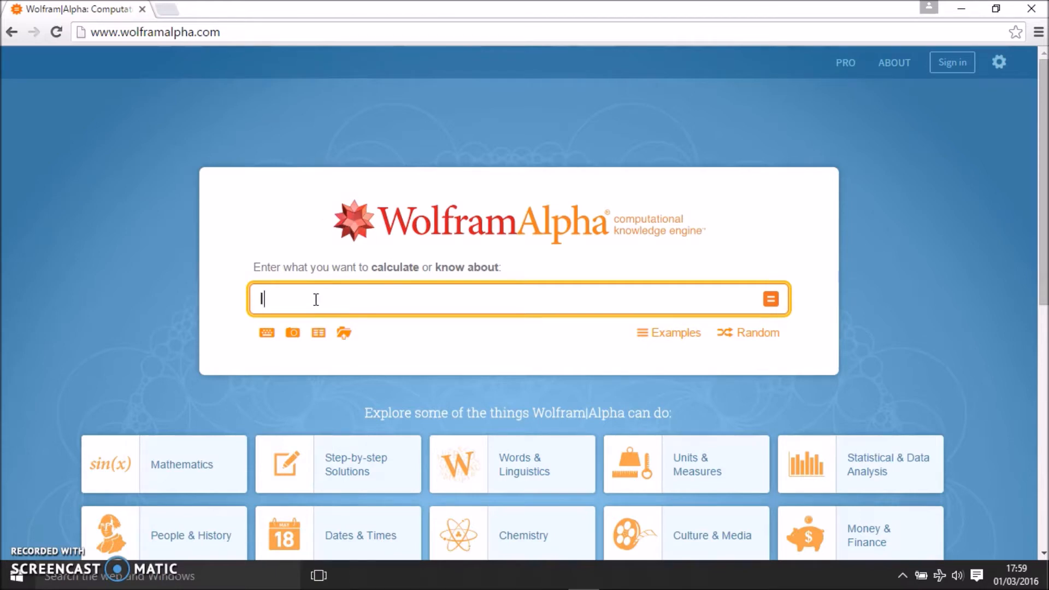
Submit the query 'Integrate x^2+3x+10 from 0 to 2' to Wolfram|Alpha.
{"action": "type", "text": "Integrate"}
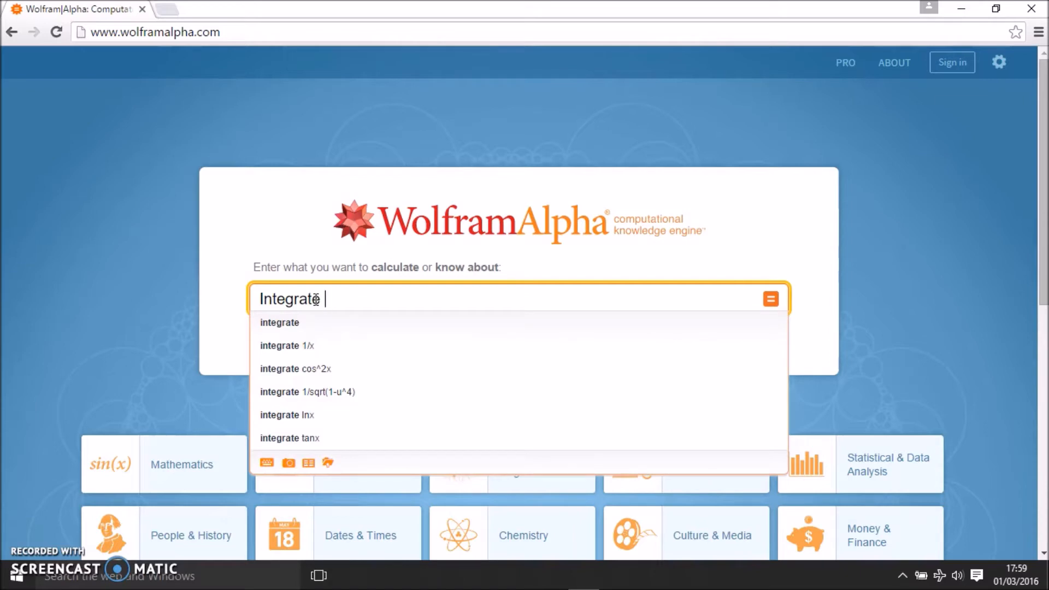
{"action": "type", "text": "x^"}
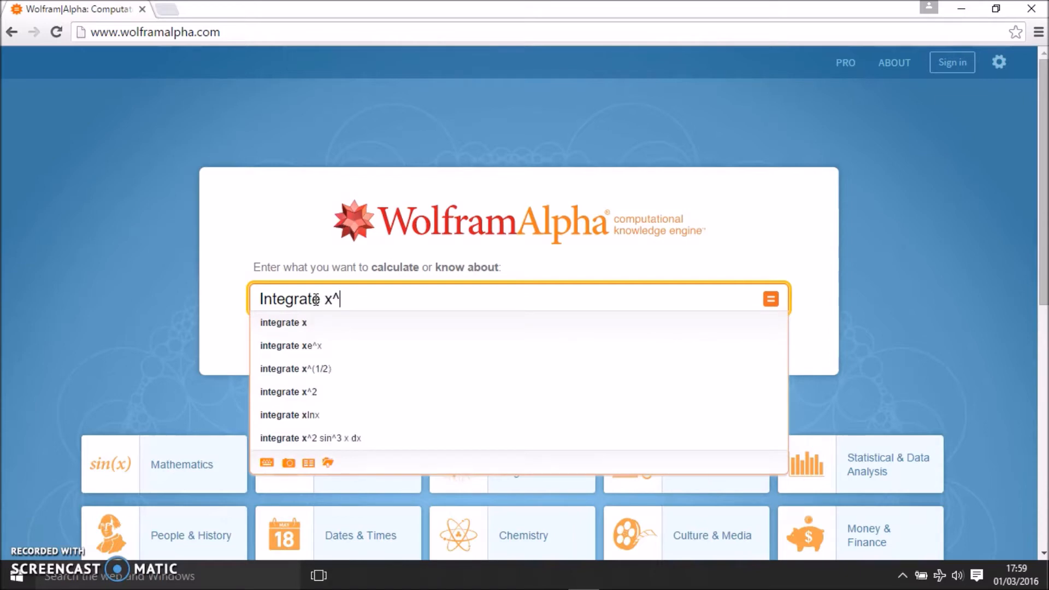
{"action": "type", "text": "2+3"}
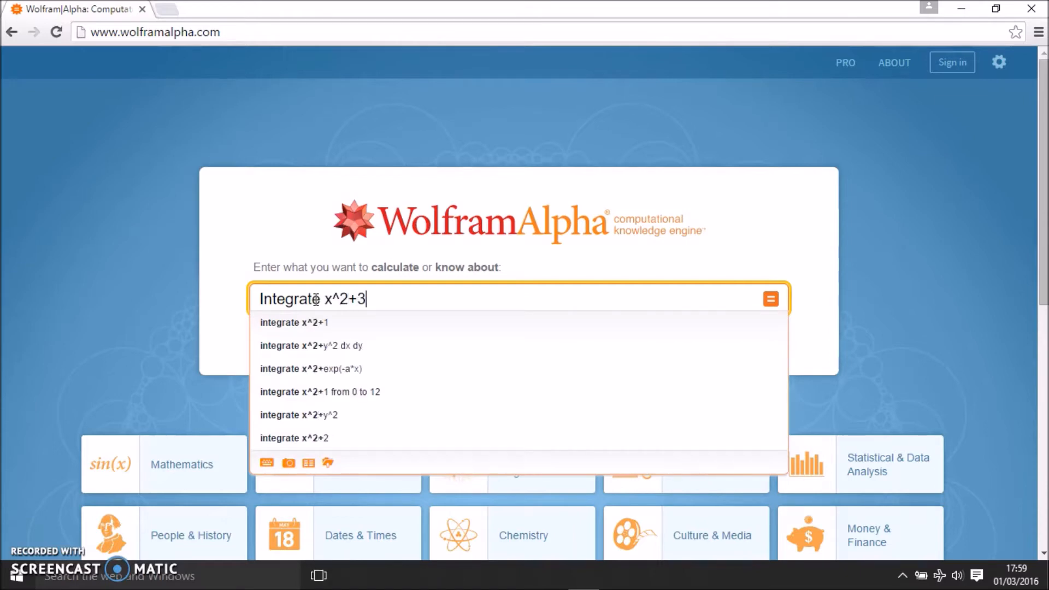
{"action": "type", "text": "x+10"}
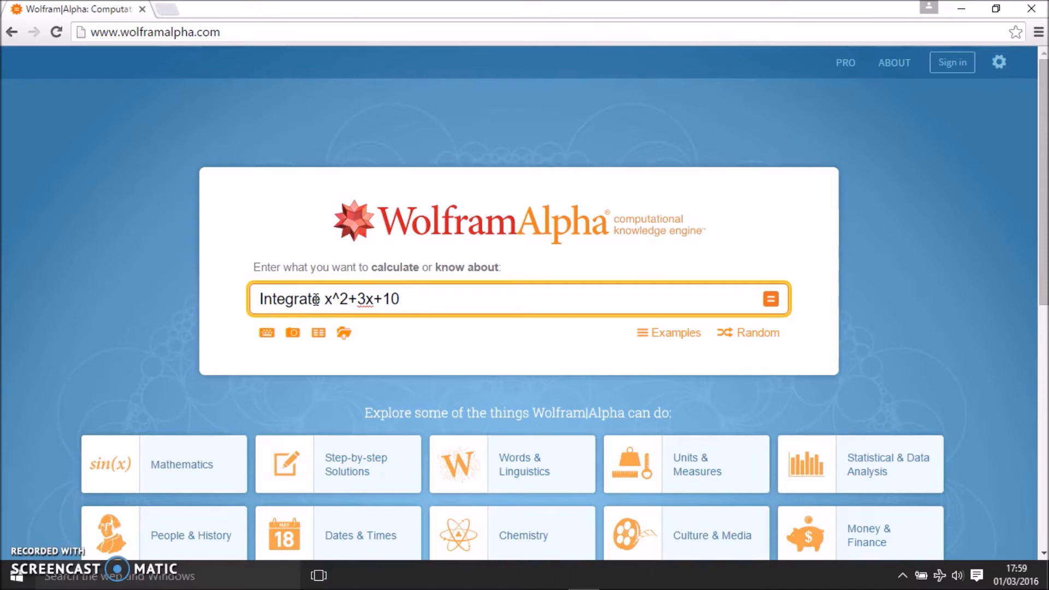
{"action": "type", "text": "from"}
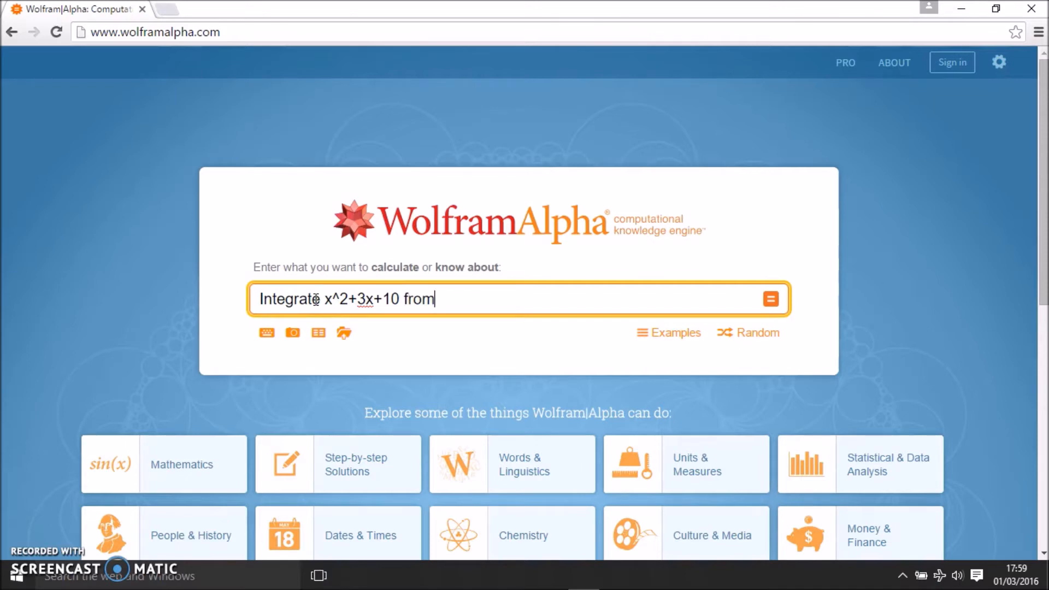
{"action": "type", "text": "0 to"}
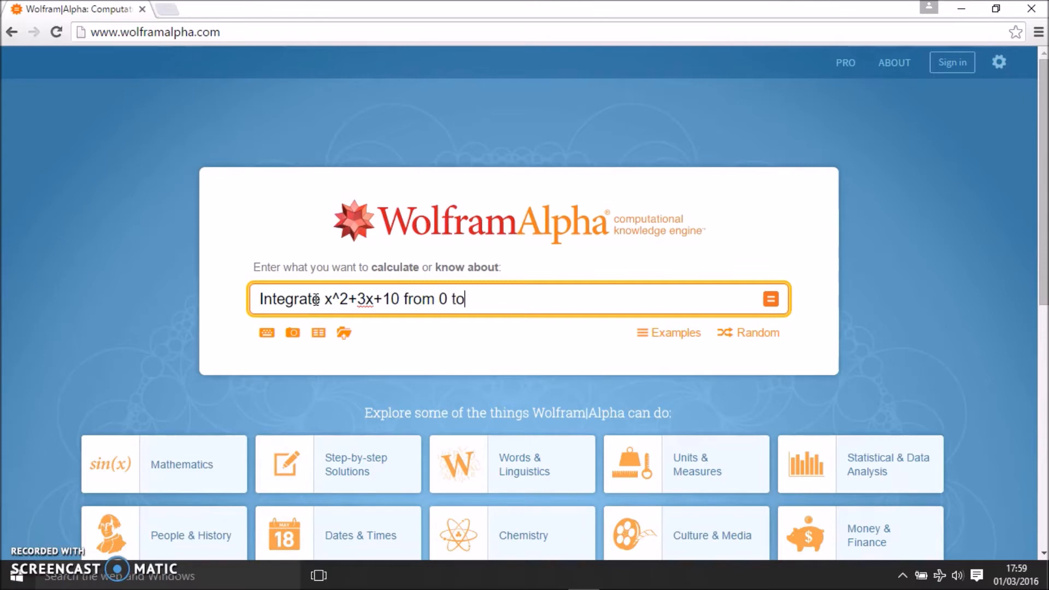
{"action": "type", "text": "2"}
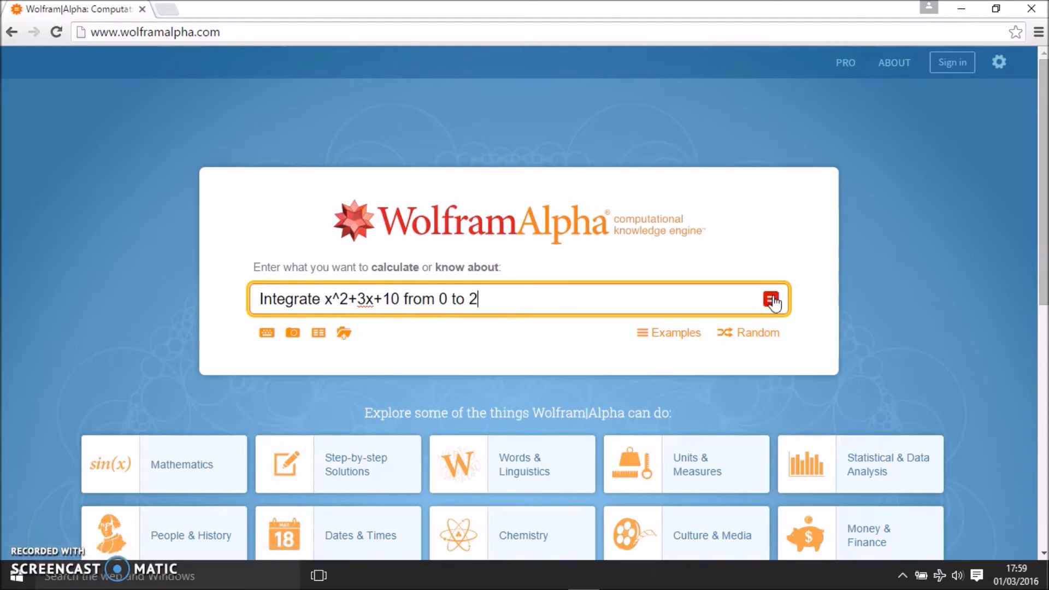
{"action": "left_click", "coordinate": [770, 299]}
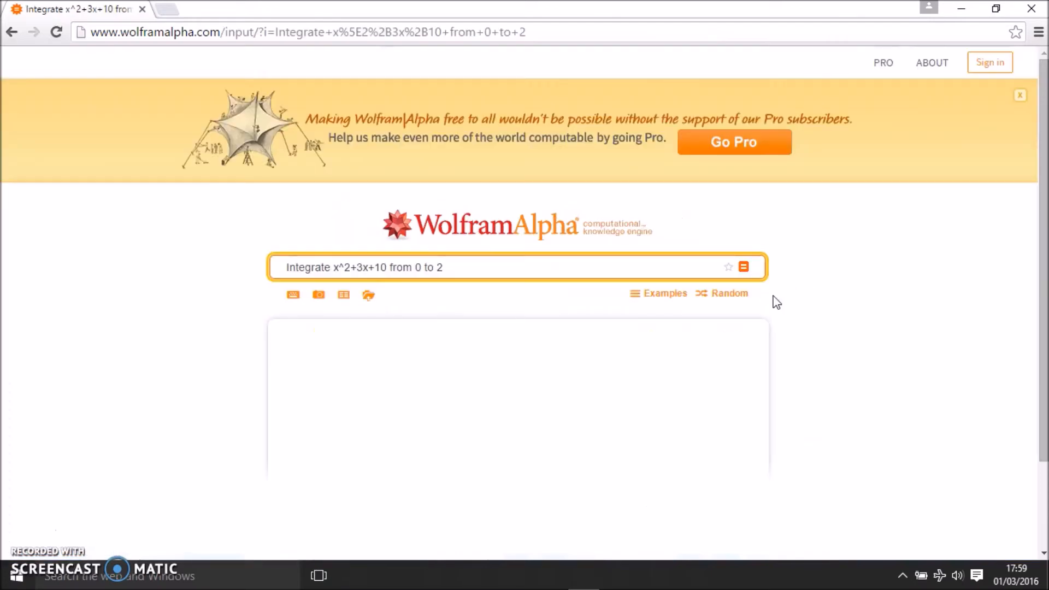
Scroll the results to view 86/3 ≈ 28.667, the plot, Riemann sums and indefinite integral.
{"action": "left_click", "coordinate": [743, 267]}
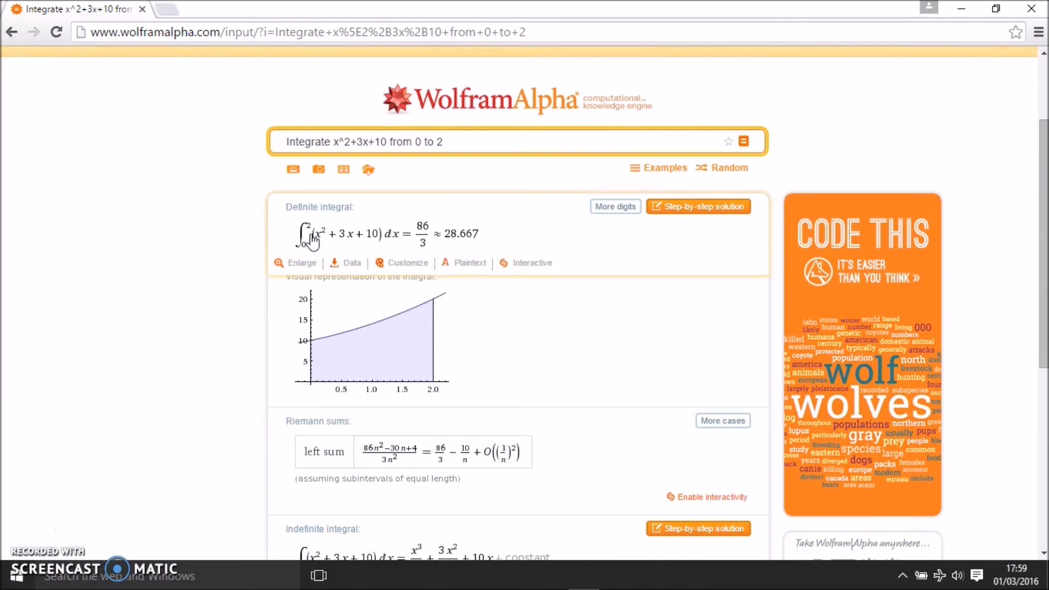
{"action": "mouse_move", "coordinate": [465, 247]}
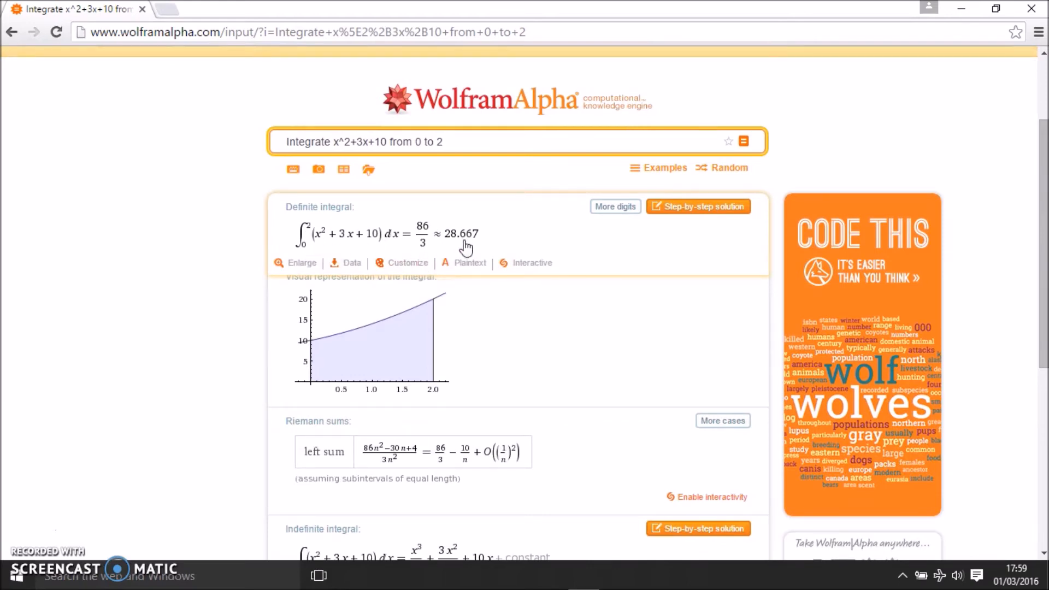
{"action": "mouse_move", "coordinate": [188, 253]}
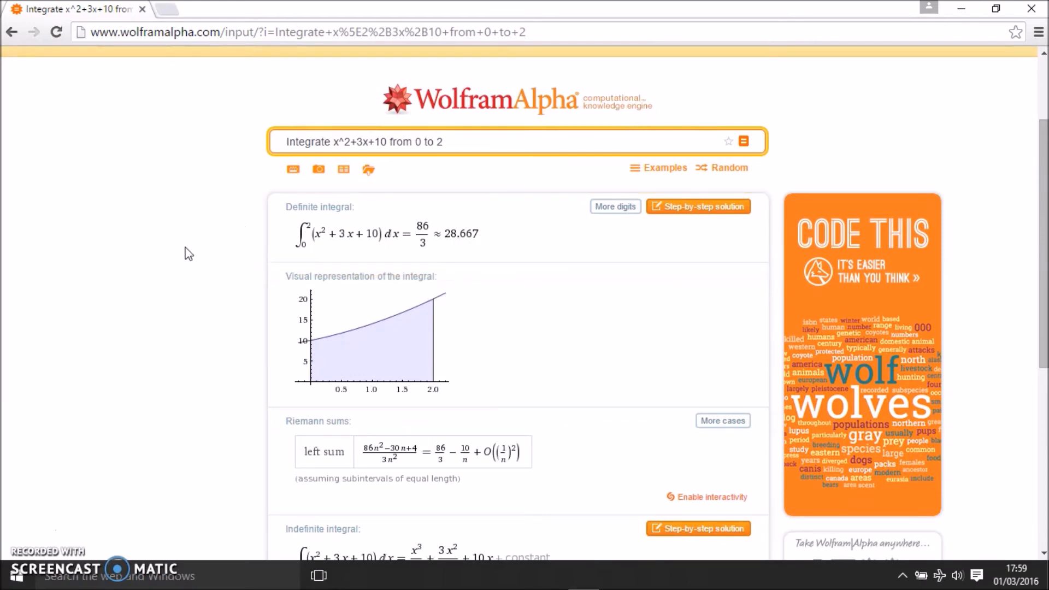
{"action": "scroll", "scroll_direction": "down", "scroll_amount": 3}
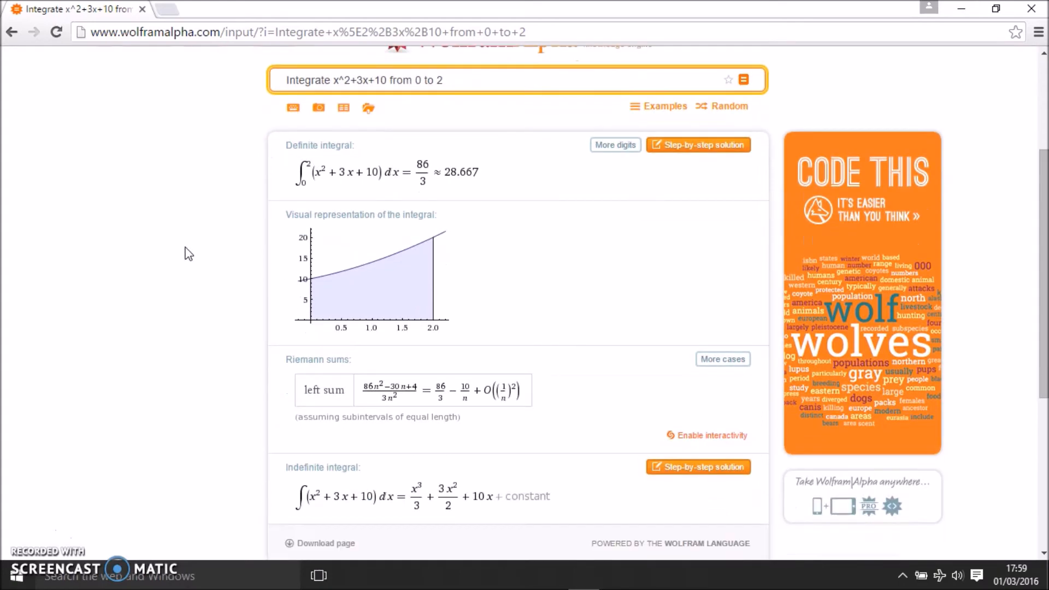
{"action": "mouse_move", "coordinate": [360, 227]}
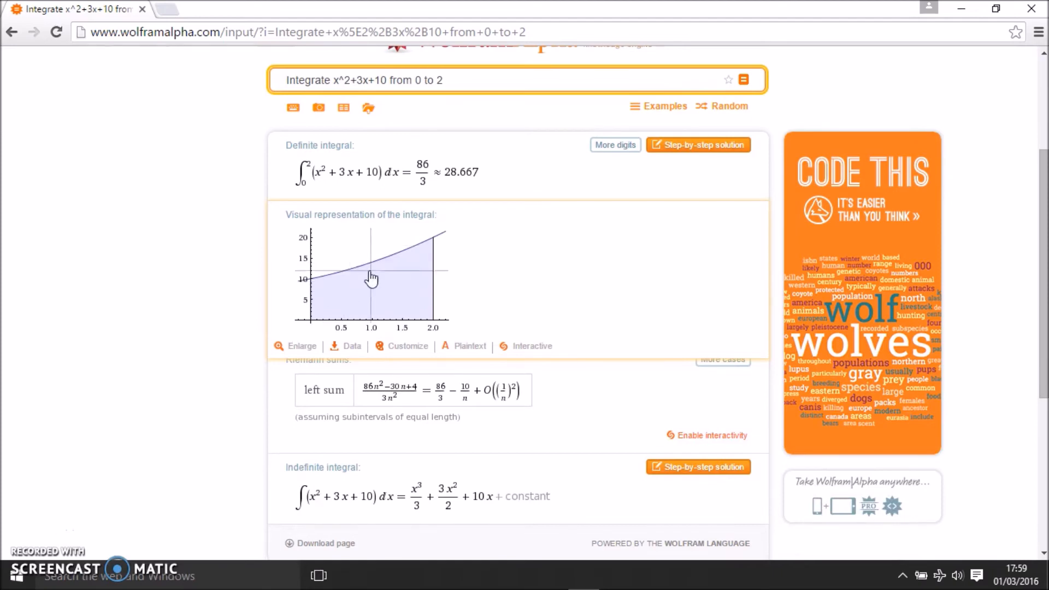
{"action": "mouse_move", "coordinate": [311, 284]}
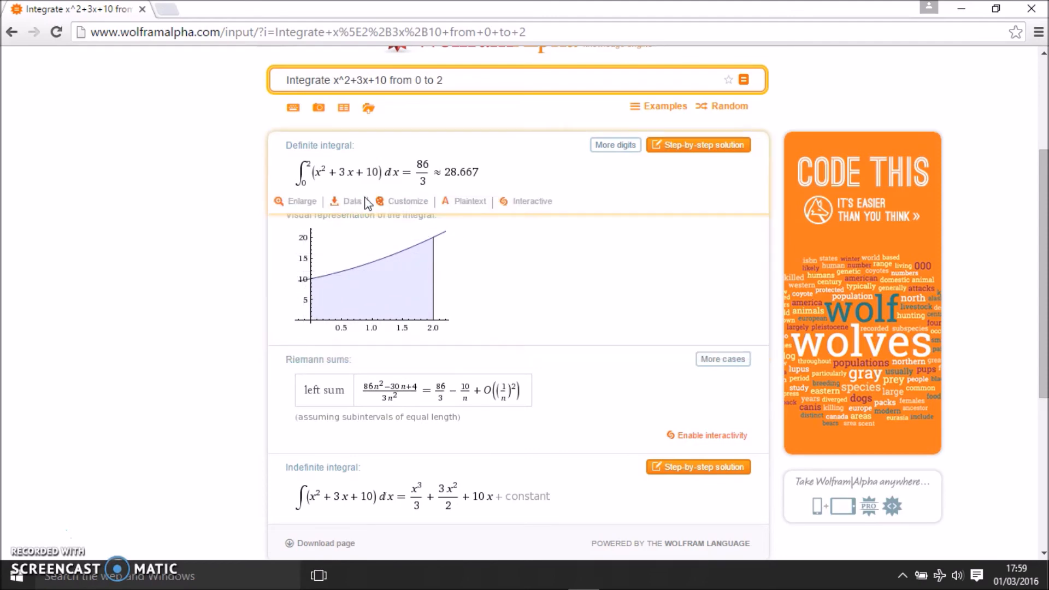
{"action": "mouse_move", "coordinate": [190, 261]}
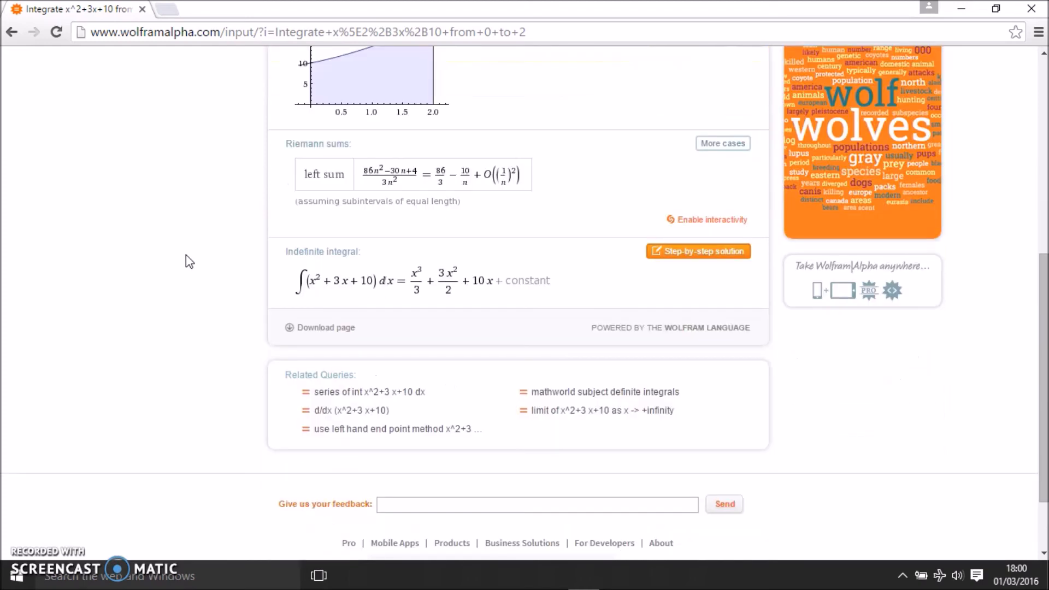
{"action": "mouse_move", "coordinate": [310, 281]}
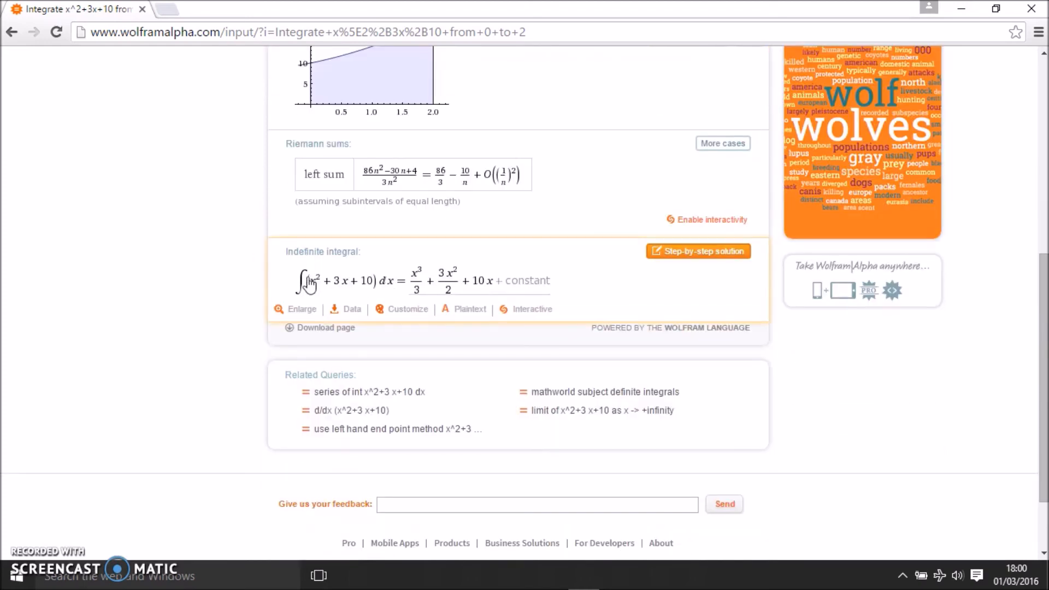
{"action": "mouse_move", "coordinate": [128, 292]}
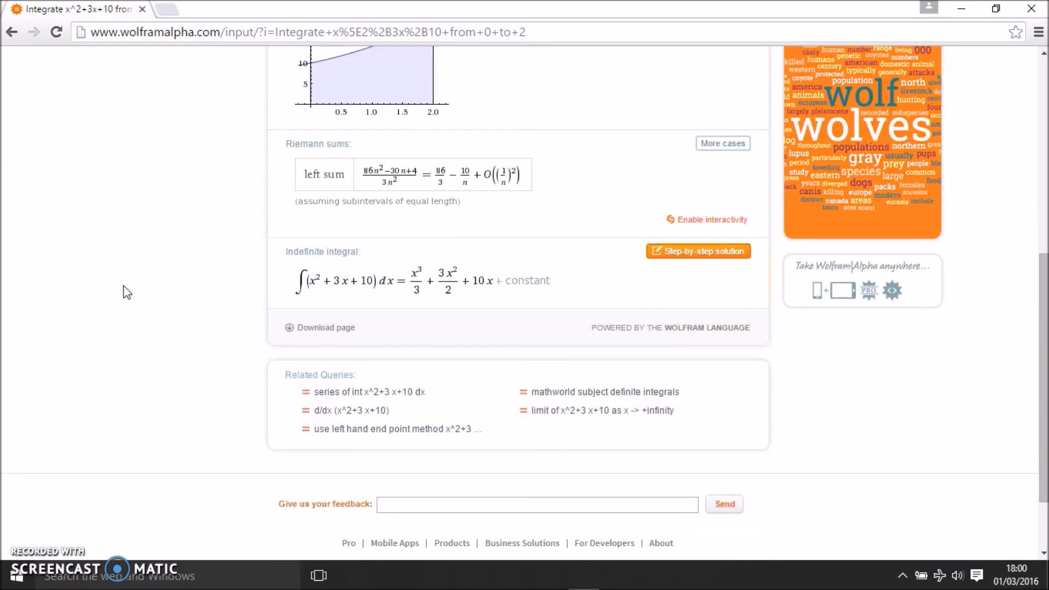
{"action": "mouse_move", "coordinate": [211, 253]}
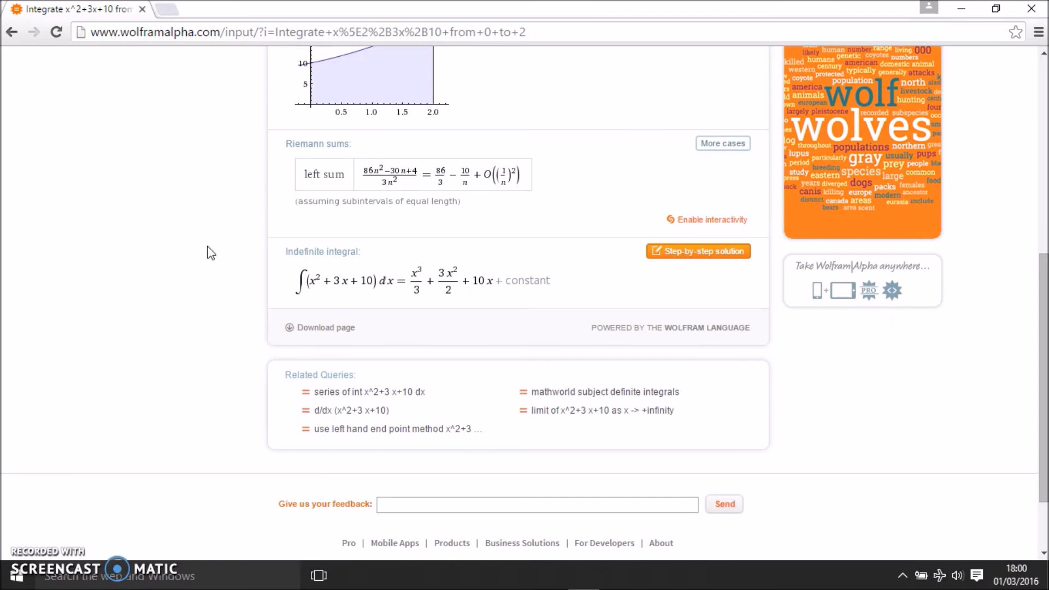
{"action": "mouse_move", "coordinate": [480, 281]}
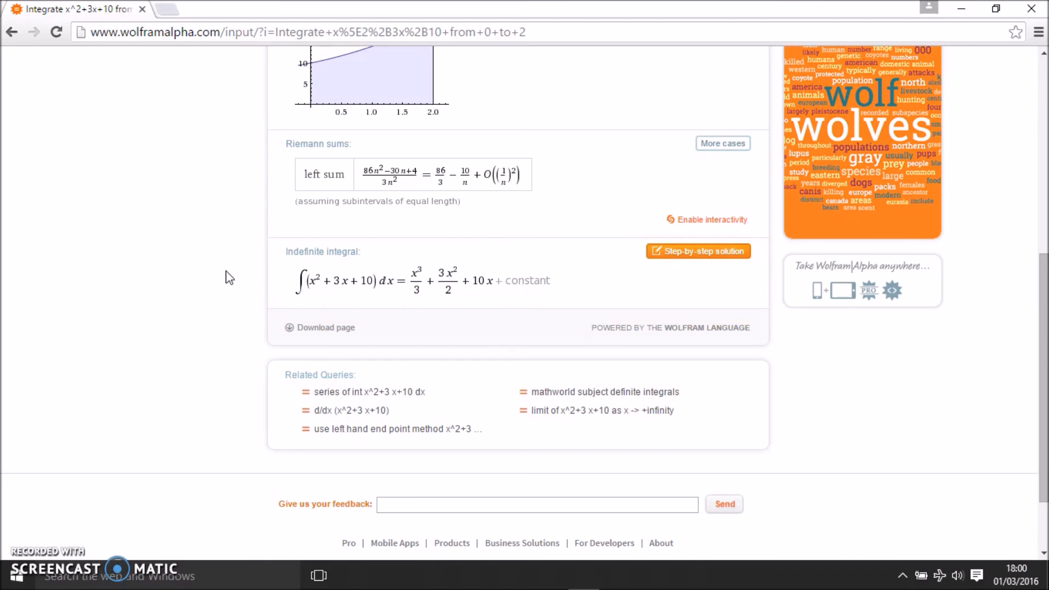
{"action": "mouse_move", "coordinate": [503, 284]}
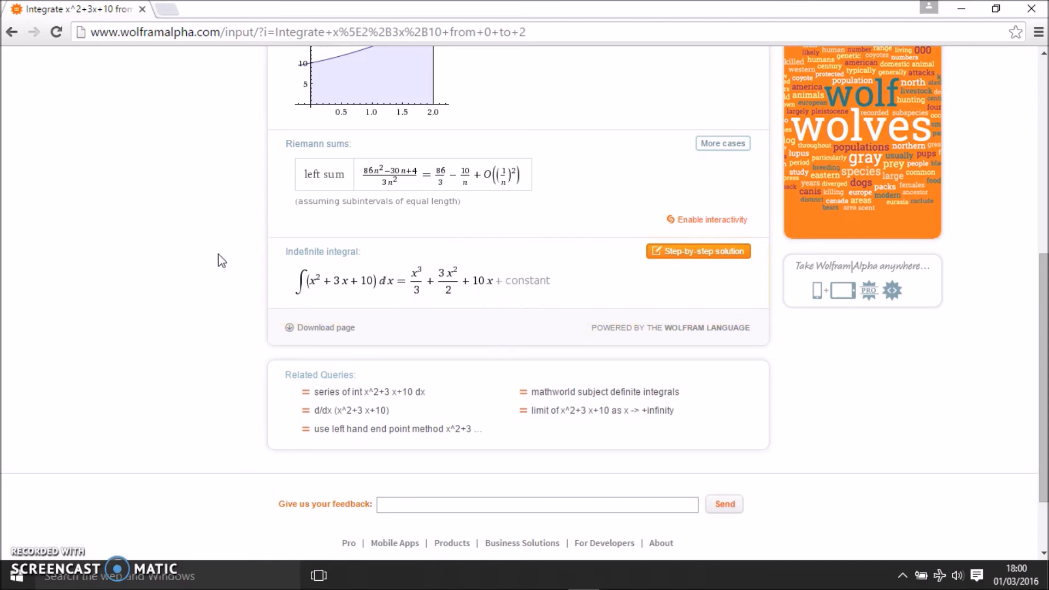
{"action": "scroll", "scroll_direction": "up", "scroll_amount": 3}
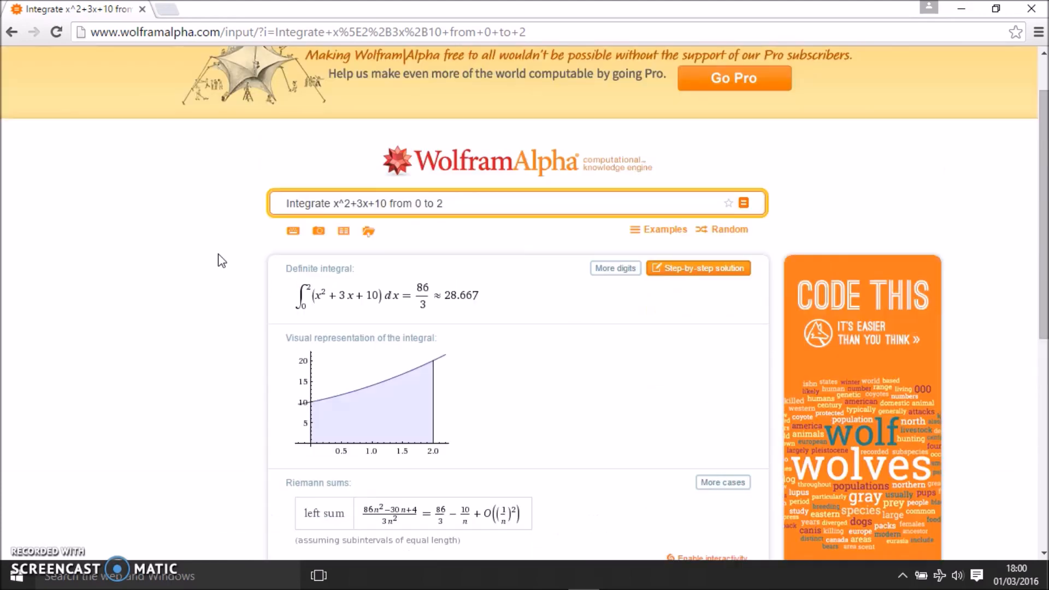
{"action": "scroll", "scroll_direction": "down", "scroll_amount": 3}
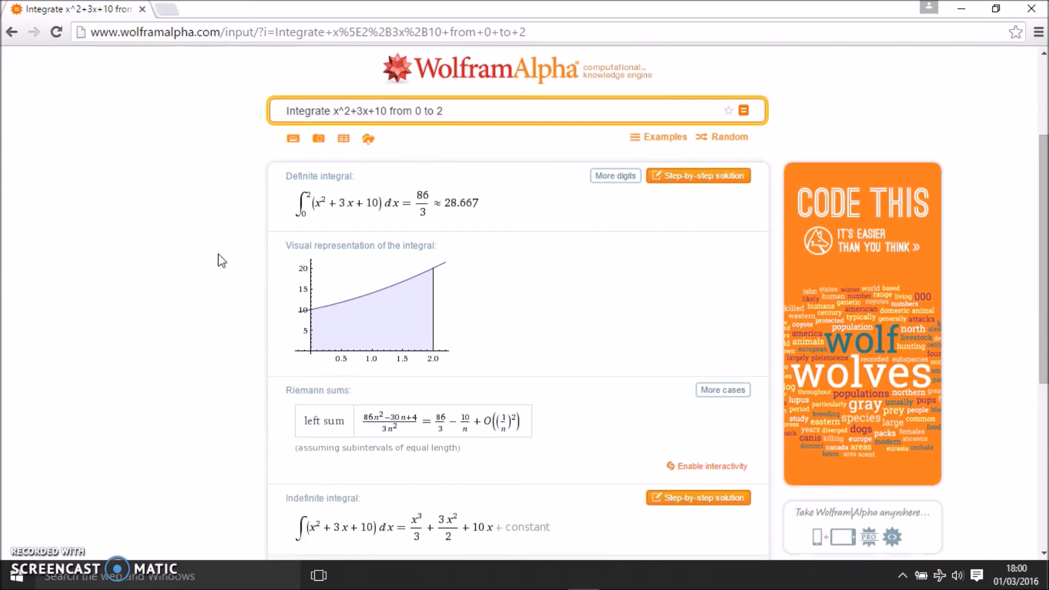
{"action": "mouse_move", "coordinate": [93, 421]}
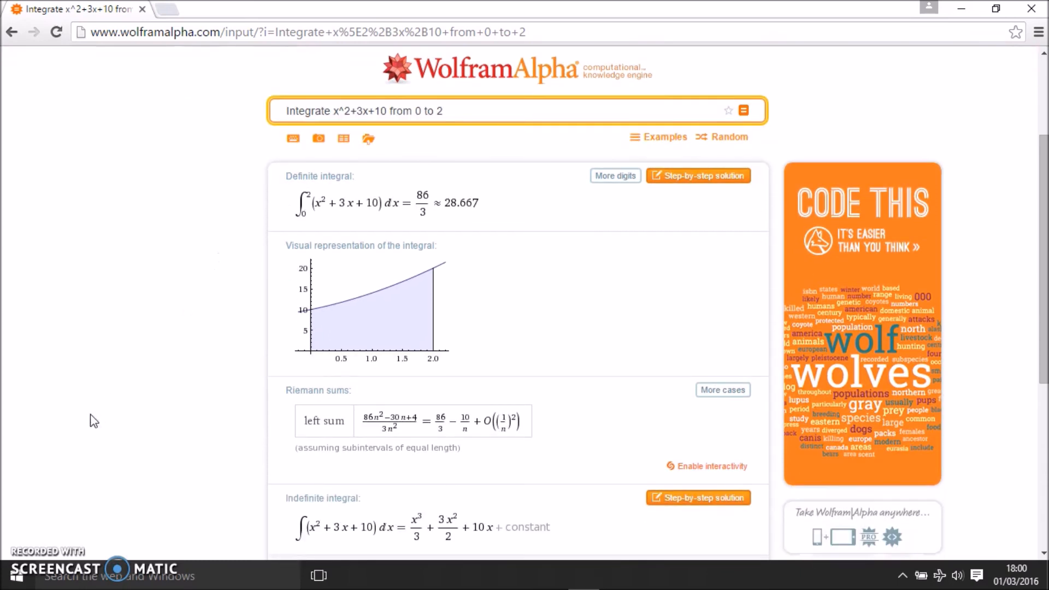